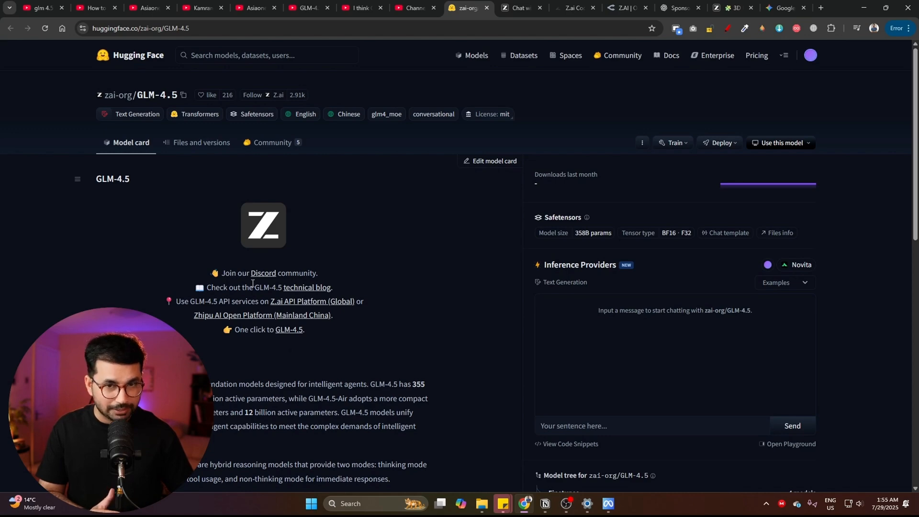
Select Full-Stack mode and open the earlier Fantasy Gem Match chat with its game preview
{"action": "scroll", "scroll_direction": "down", "scroll_amount": 3}
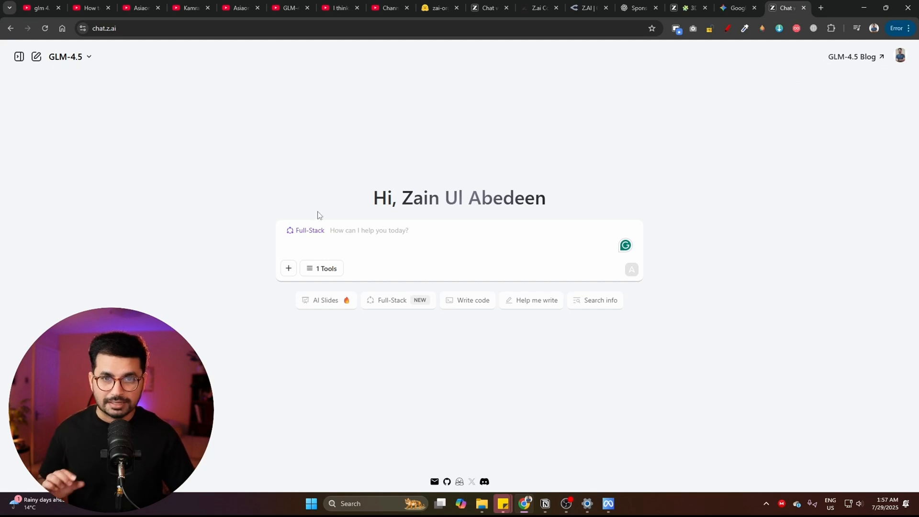
{"action": "left_click", "coordinate": [235, 28]}
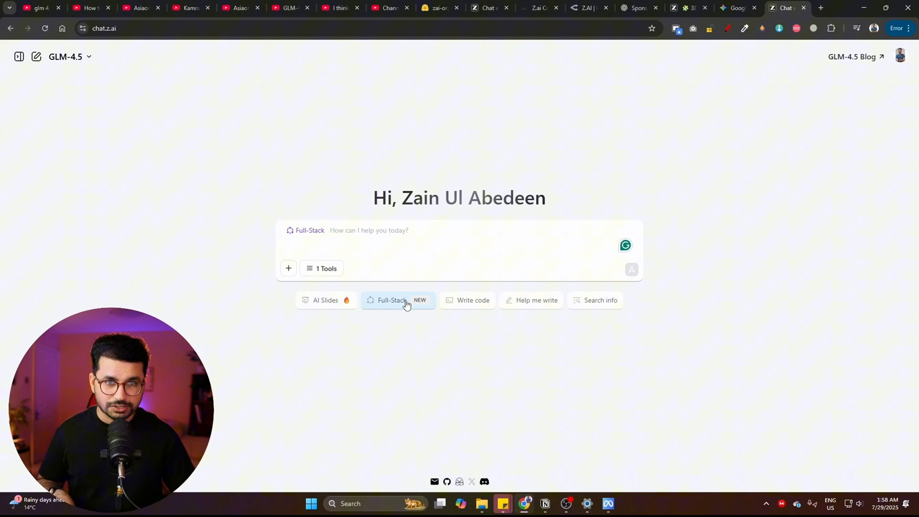
{"action": "left_click", "coordinate": [391, 300]}
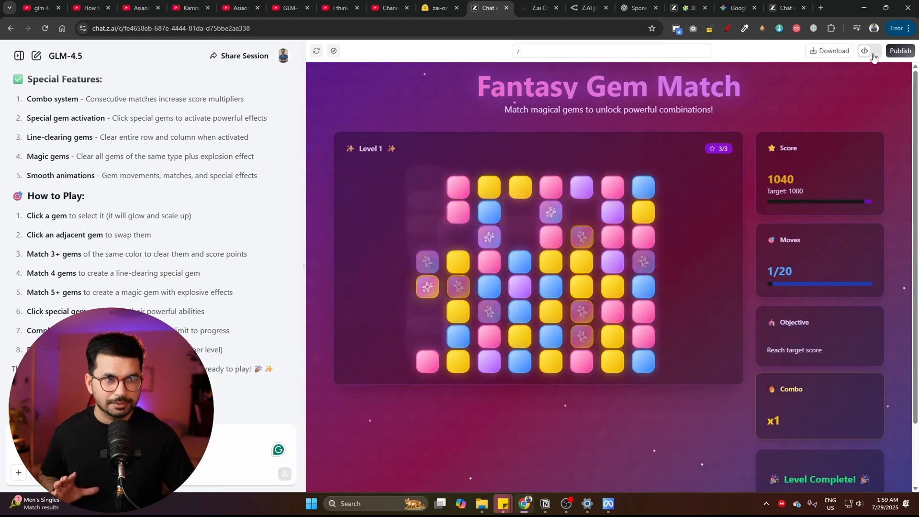
View the Gem Match project files with the prisma folder expanded, then move to another browser tab
{"action": "left_click", "coordinate": [869, 50]}
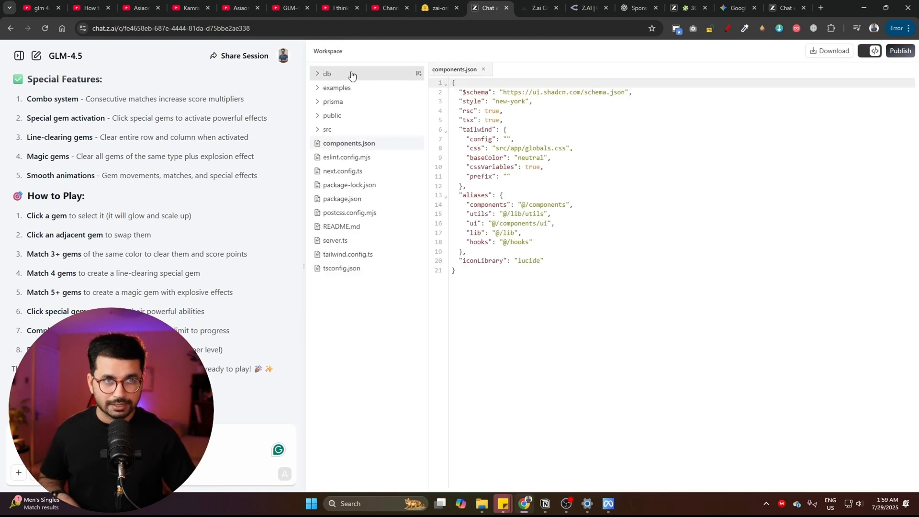
{"action": "left_click", "coordinate": [333, 102]}
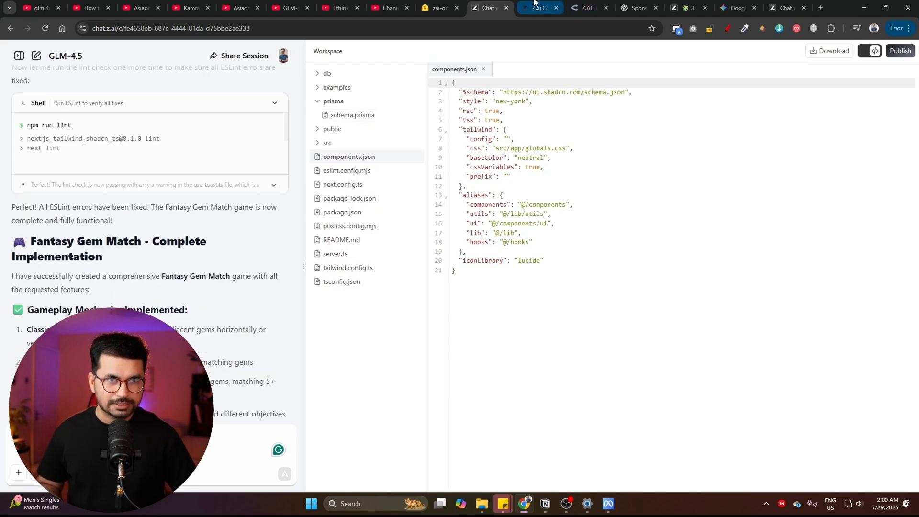
{"action": "left_click", "coordinate": [538, 8]}
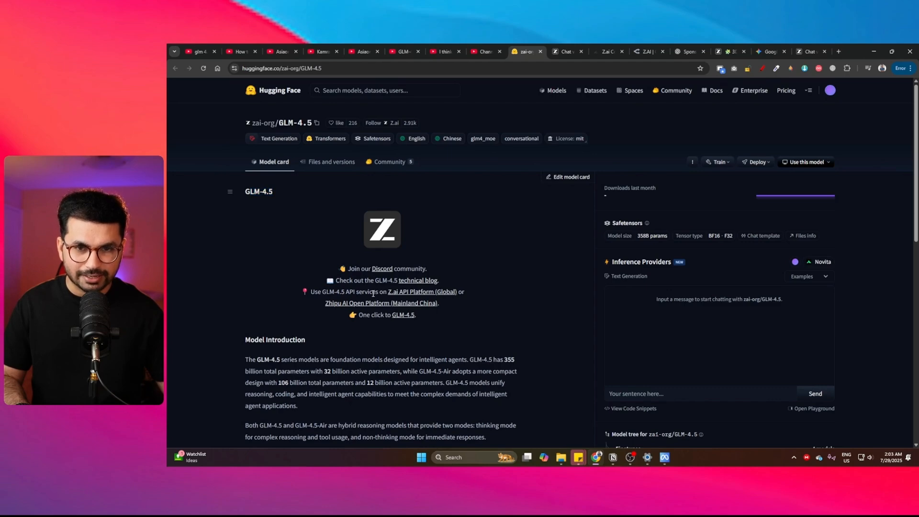
{"action": "scroll", "scroll_direction": "down", "scroll_amount": 3}
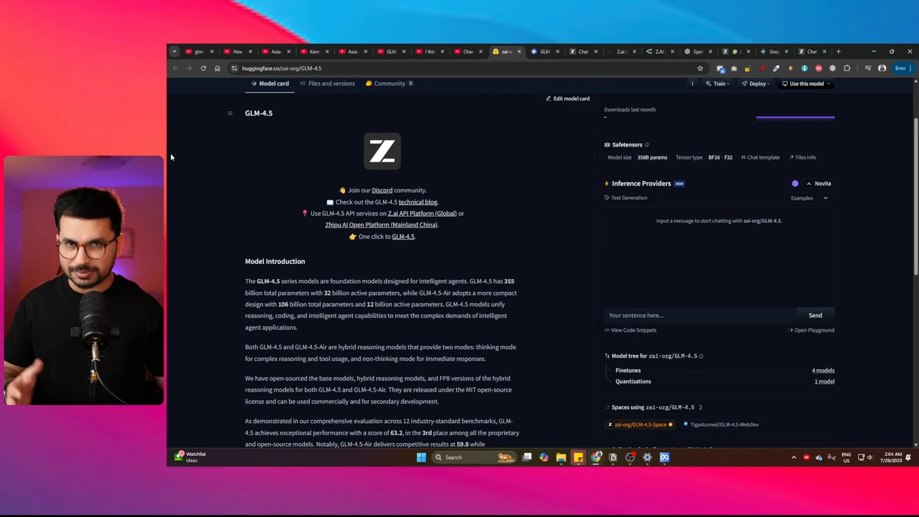
{"action": "scroll", "scroll_direction": "down", "scroll_amount": 3}
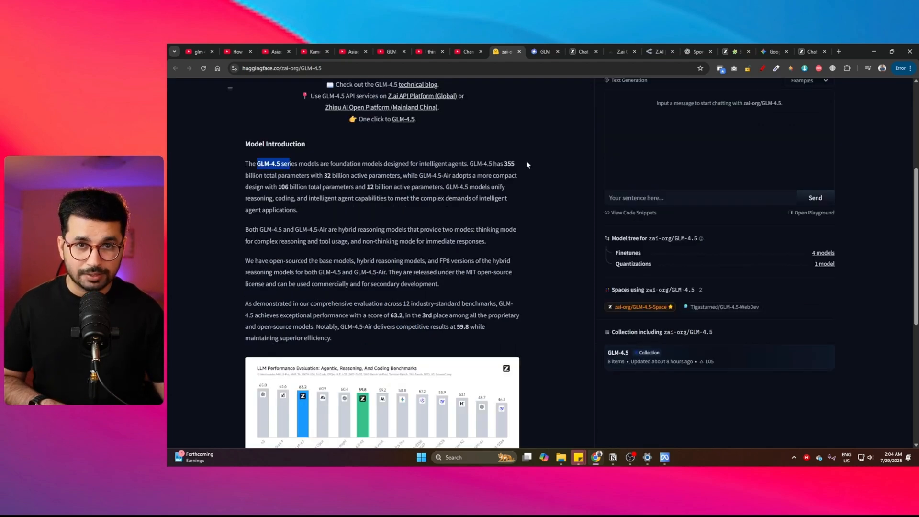
{"action": "mouse_move", "coordinate": [308, 173]}
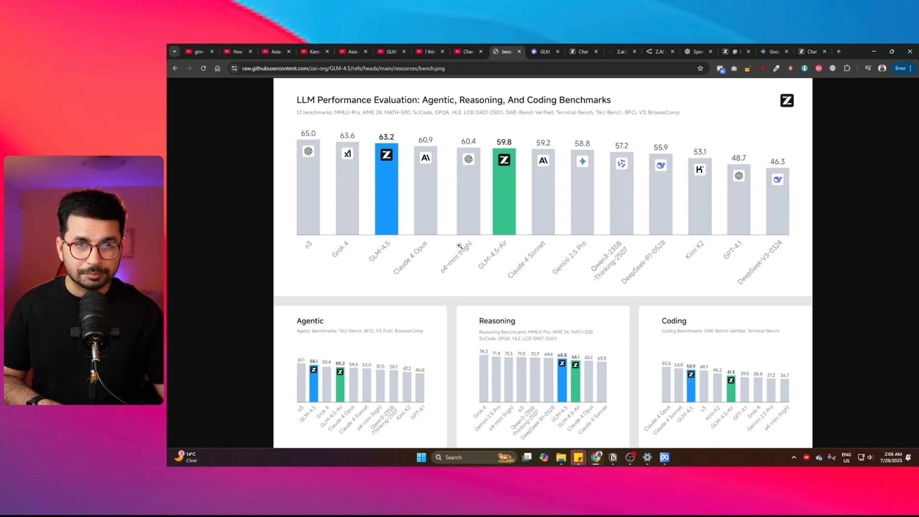
{"action": "mouse_move", "coordinate": [644, 259]}
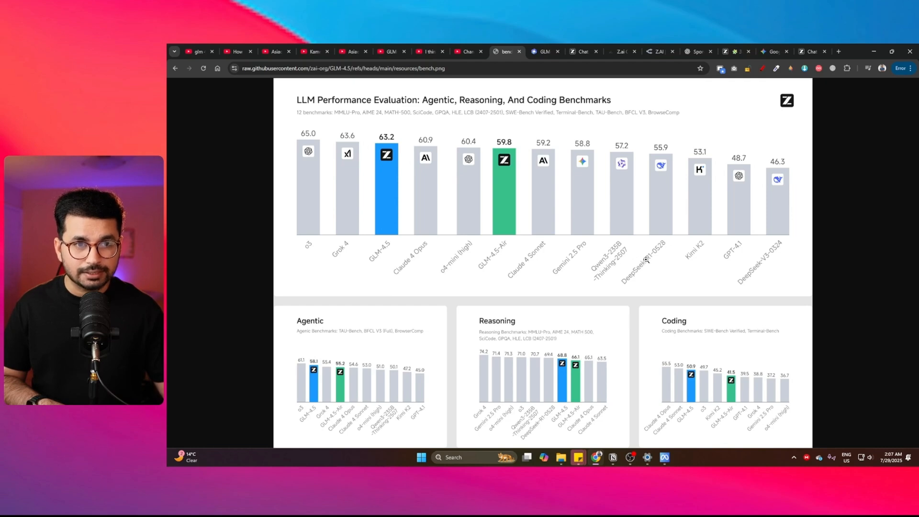
{"action": "mouse_move", "coordinate": [707, 249]}
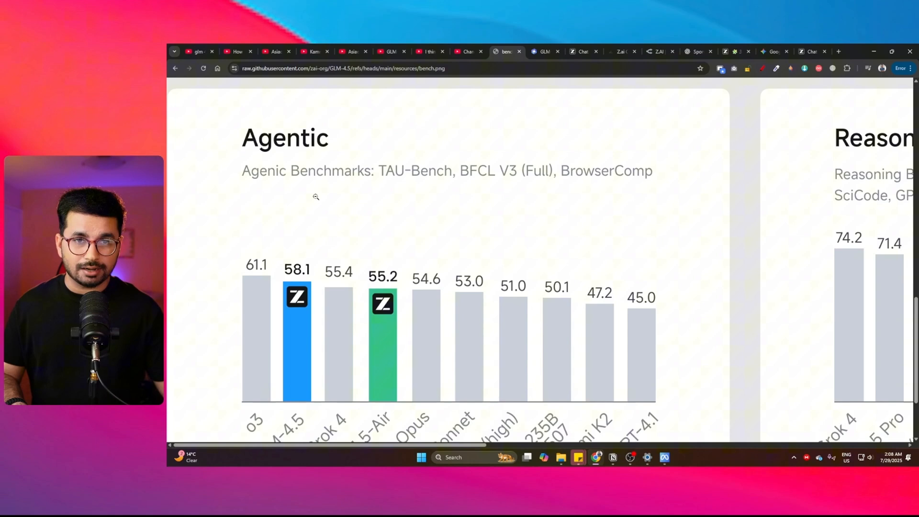
{"action": "scroll", "scroll_direction": "down", "scroll_amount": 3}
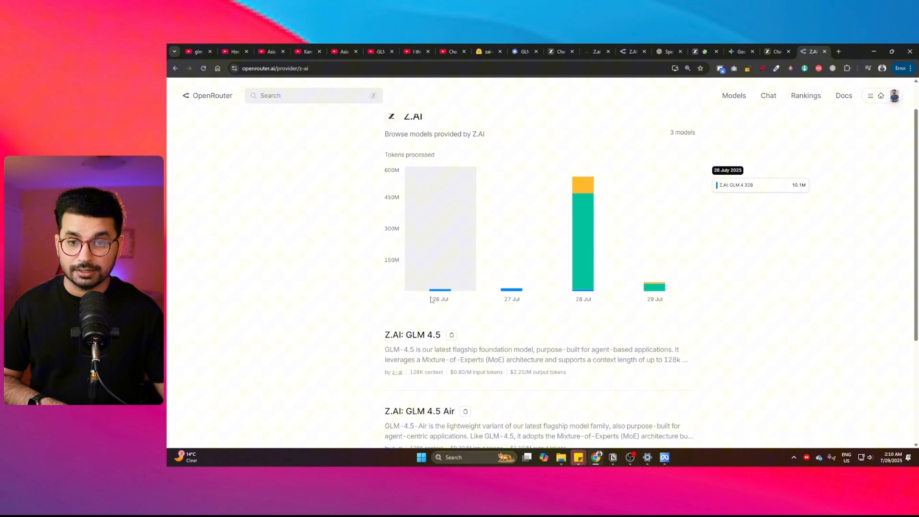
{"action": "scroll", "scroll_direction": "down", "scroll_amount": 3}
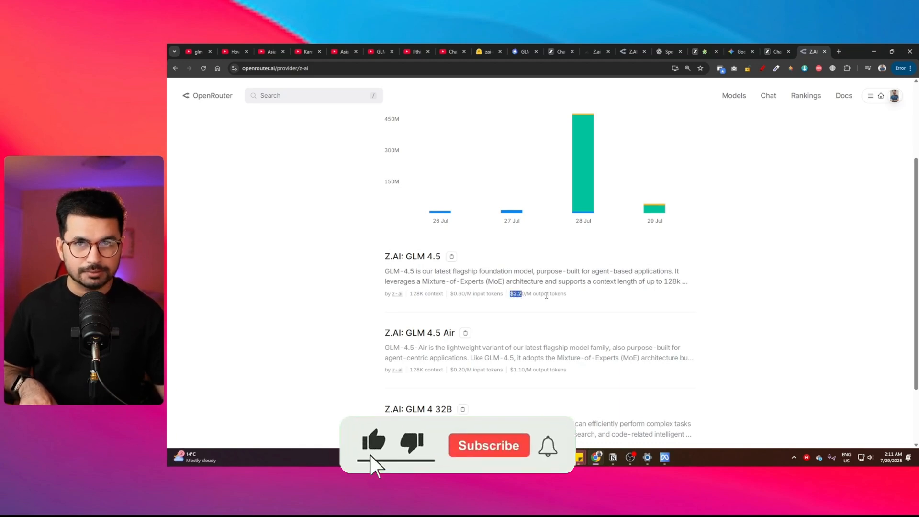
{"action": "left_click", "coordinate": [413, 256]}
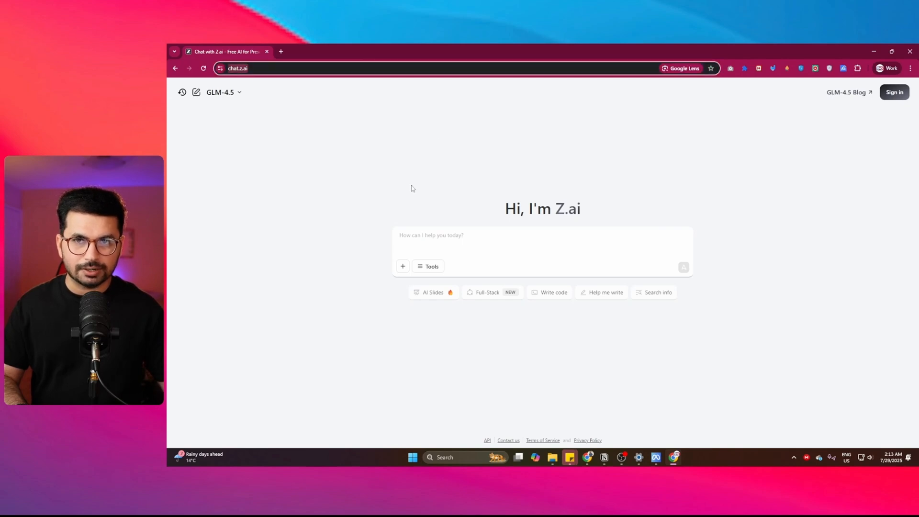
Sign in with Google and choose Full-Stack mode on the home page
{"action": "left_click", "coordinate": [894, 91]}
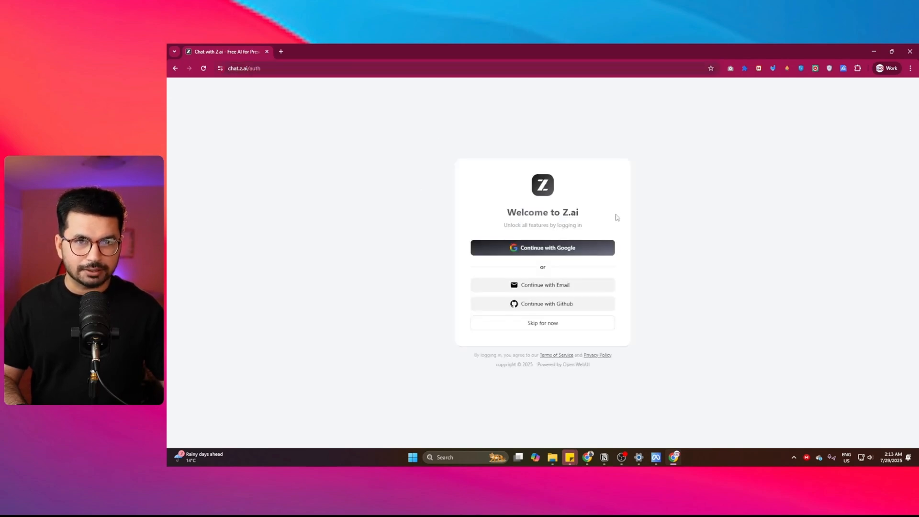
{"action": "left_click", "coordinate": [542, 247]}
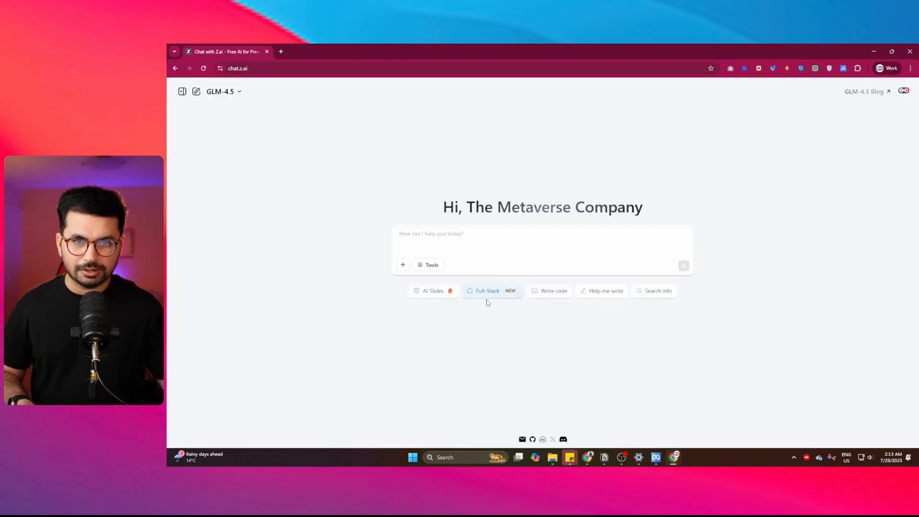
{"action": "left_click", "coordinate": [488, 290]}
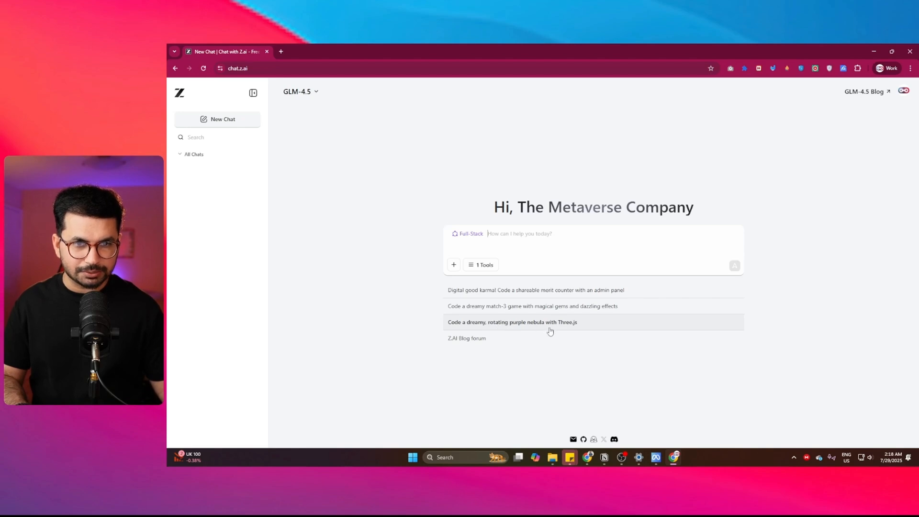
{"action": "mouse_move", "coordinate": [600, 335]}
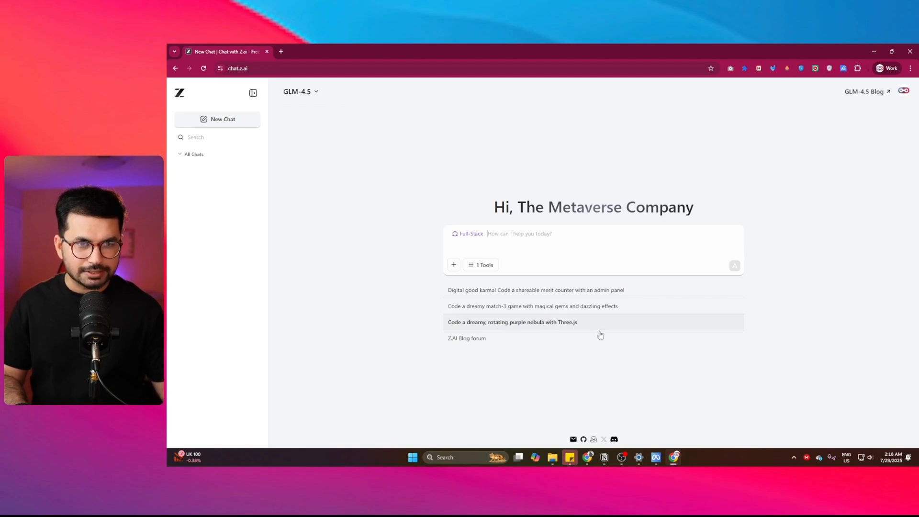
Send the suggestion 'Code a dreamy, rotating purple nebula with Three.js'
{"action": "left_click", "coordinate": [512, 321]}
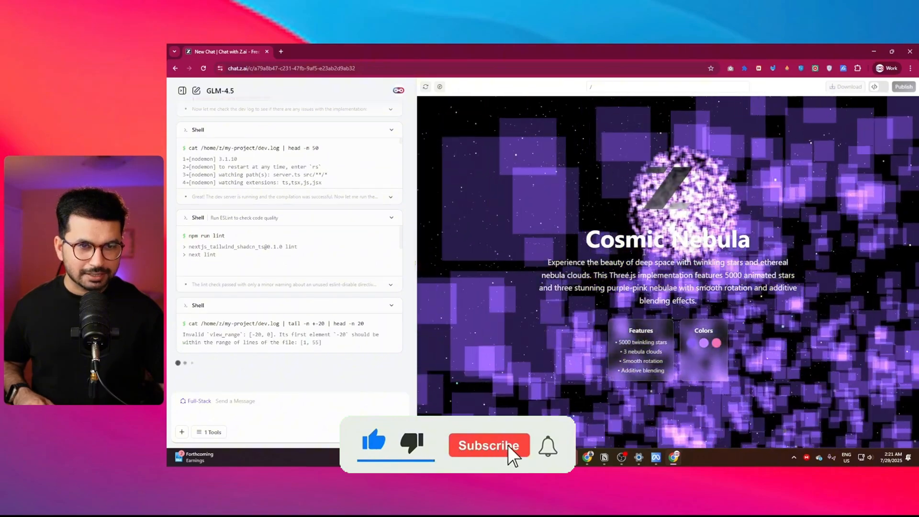
Let the agent finish the Cosmic Nebula build while scrolling through its chat log
{"action": "left_click", "coordinate": [489, 445]}
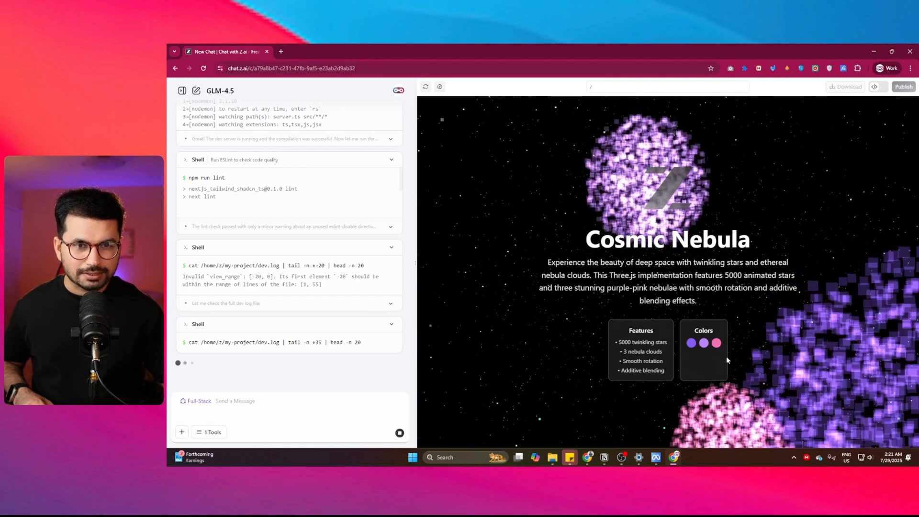
{"action": "scroll", "scroll_direction": "down", "scroll_amount": 3}
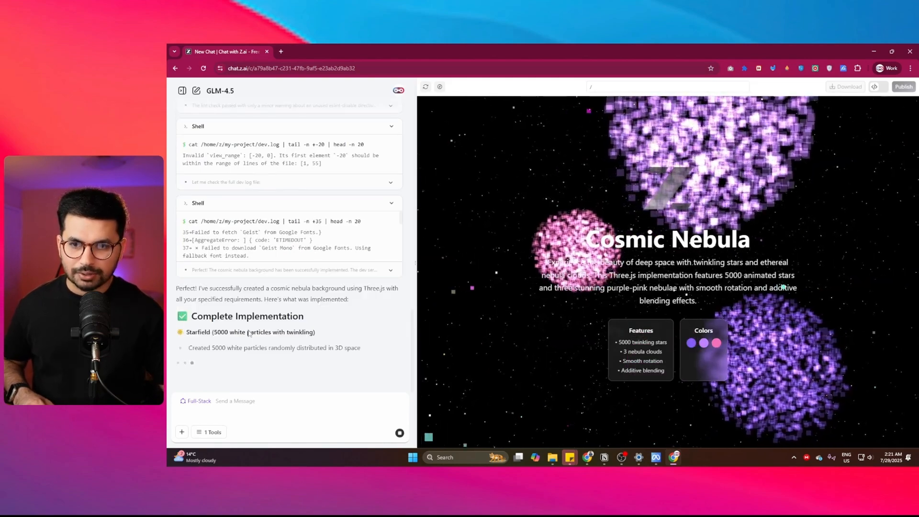
{"action": "scroll", "scroll_direction": "down", "scroll_amount": 3}
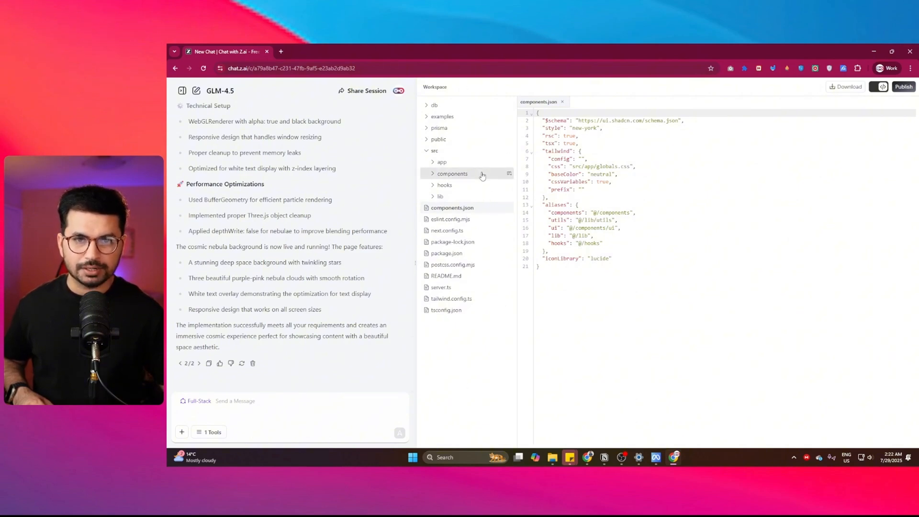
Expand the components folder to inspect page.tsx, then return to the nebula preview
{"action": "left_click", "coordinate": [451, 173]}
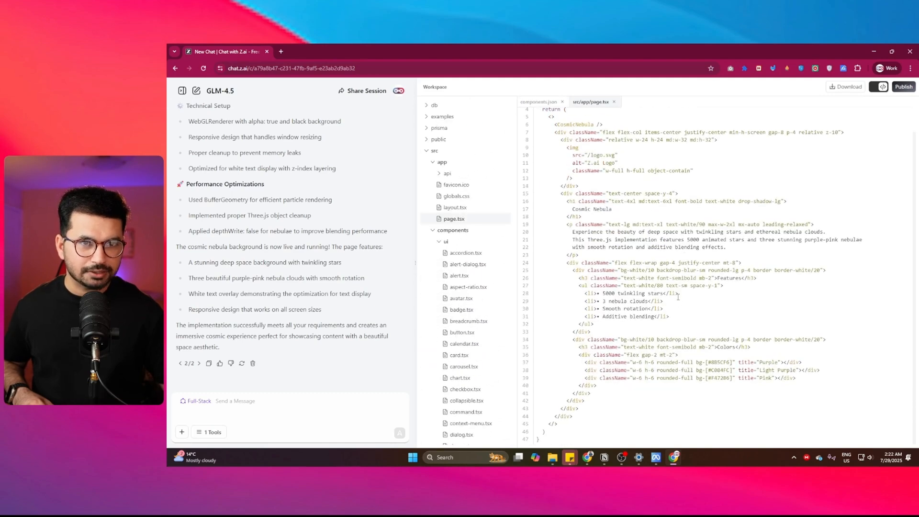
{"action": "left_click", "coordinate": [878, 86]}
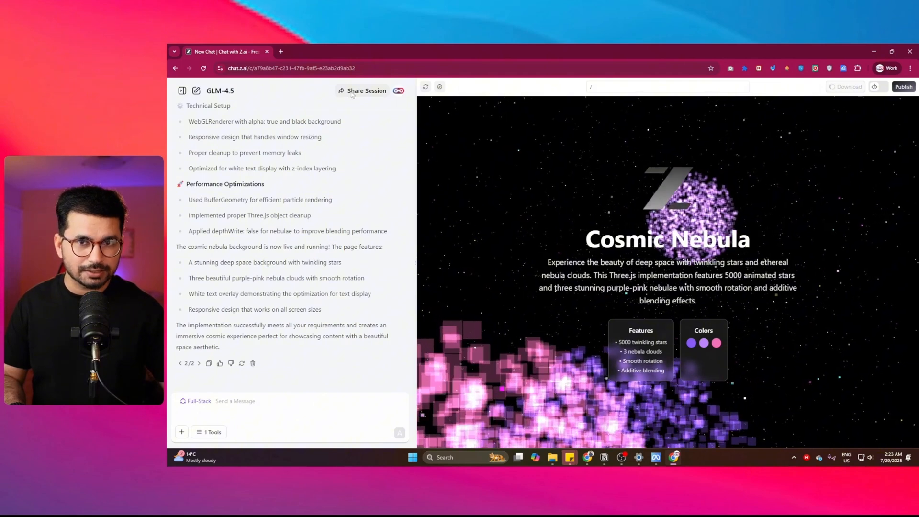
Open Share Session and copy the Cosmic Nebula chat link
{"action": "left_click", "coordinate": [363, 90]}
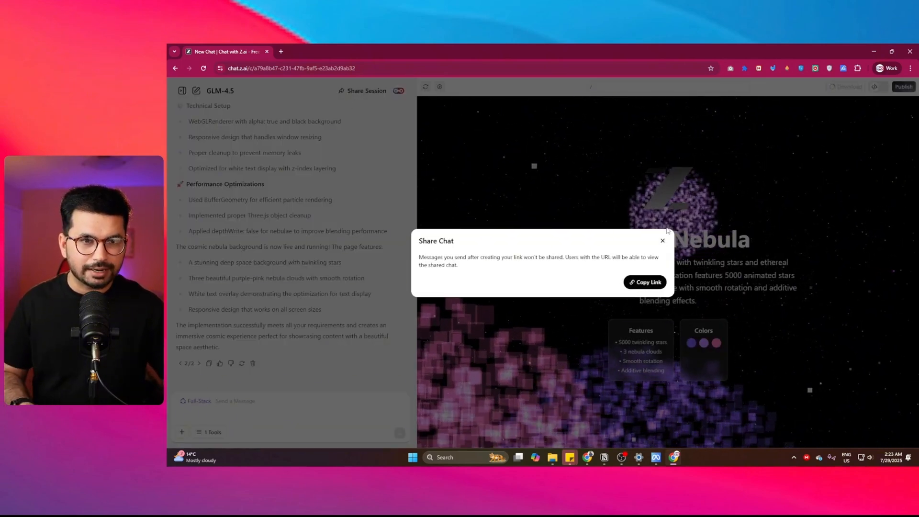
{"action": "left_click", "coordinate": [663, 241]}
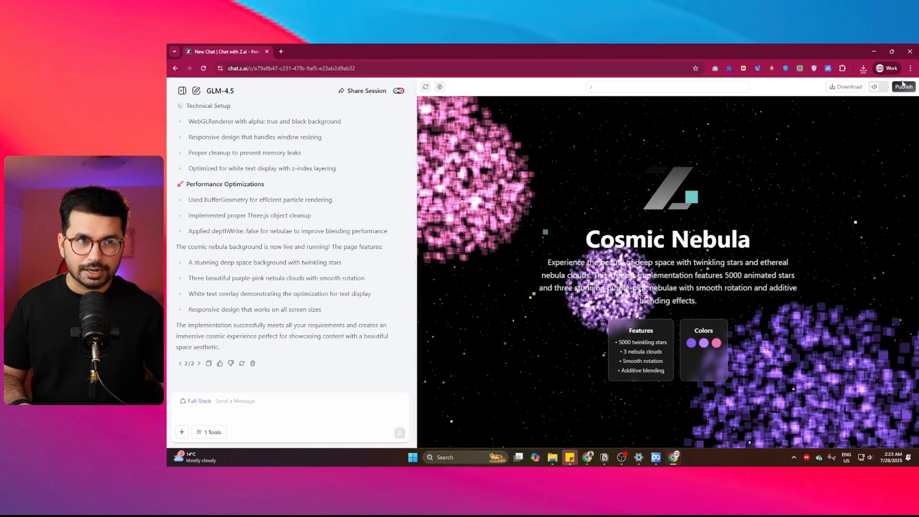